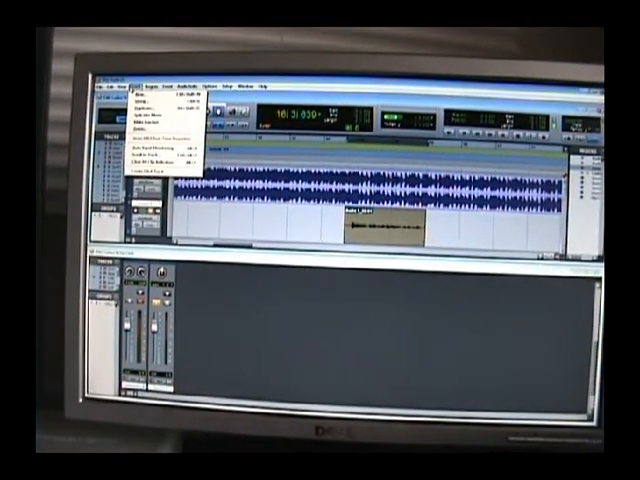
- Choose Normalize from the AudioSuite menu's Other category for the vocal clip
{"action": "left_click", "coordinate": [180, 84]}
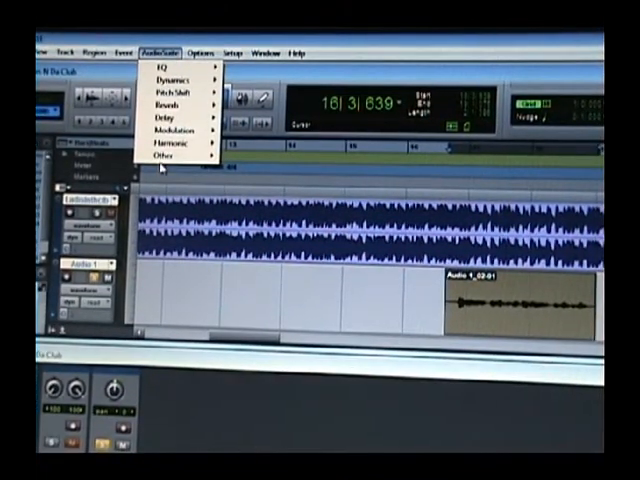
{"action": "left_click", "coordinate": [176, 156]}
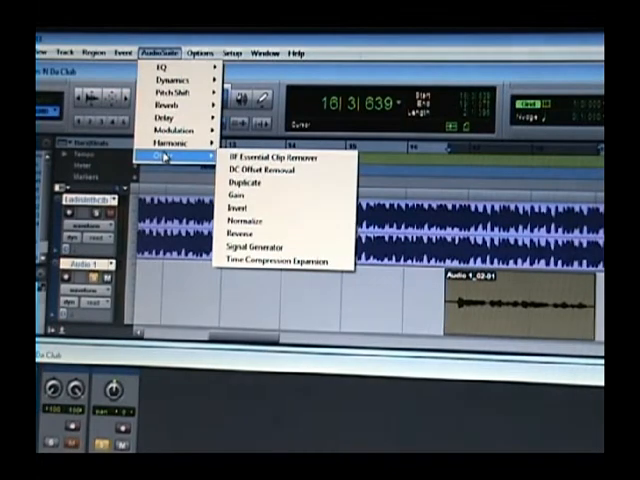
{"action": "mouse_move", "coordinate": [250, 222]}
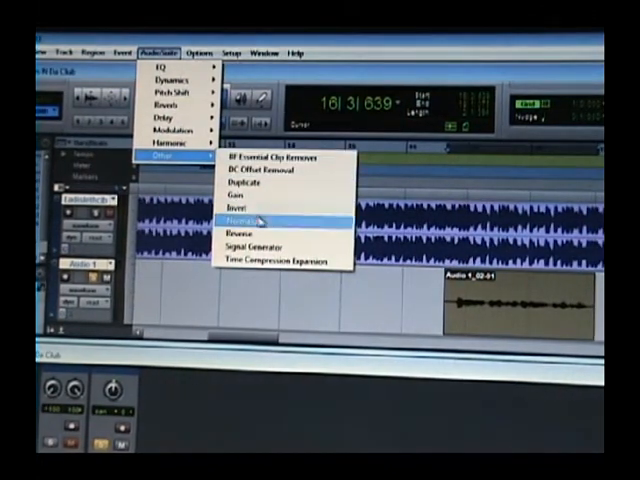
{"action": "mouse_move", "coordinate": [264, 220]}
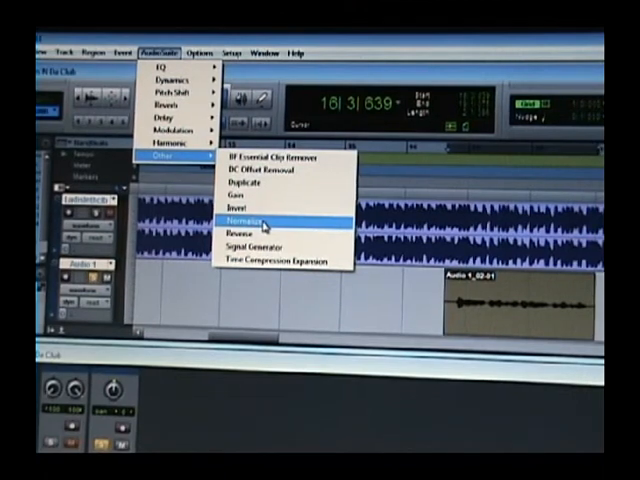
{"action": "left_click", "coordinate": [252, 216]}
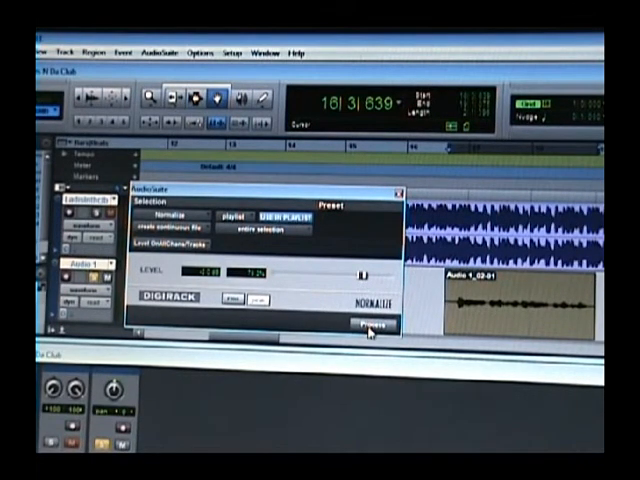
- Process the clip with Normalize so a louder NORM version replaces it on the timeline
{"action": "left_click", "coordinate": [368, 322]}
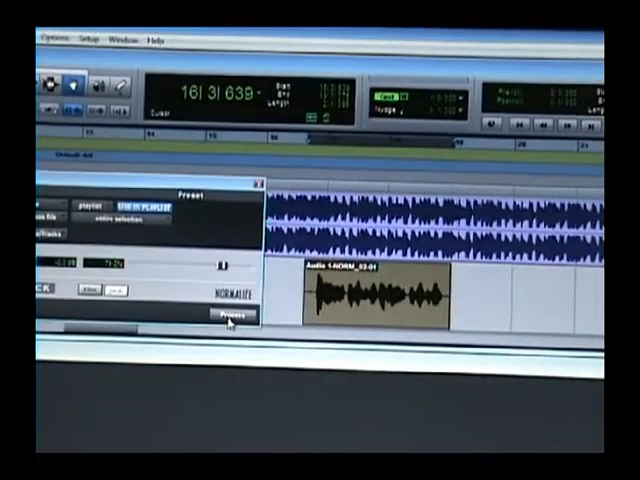
{"action": "left_click", "coordinate": [228, 316]}
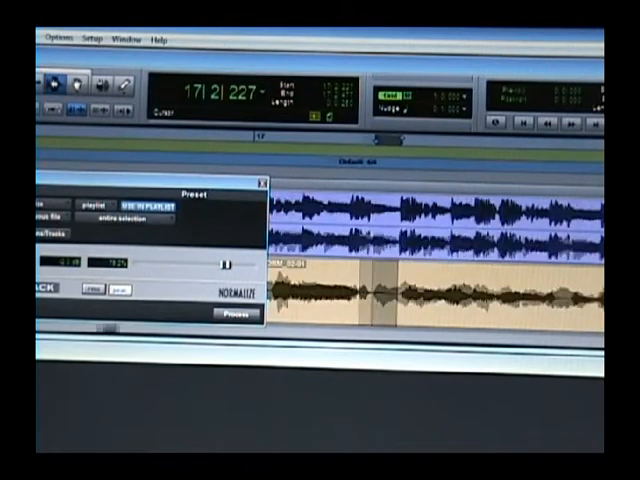
{"action": "left_click", "coordinate": [230, 312]}
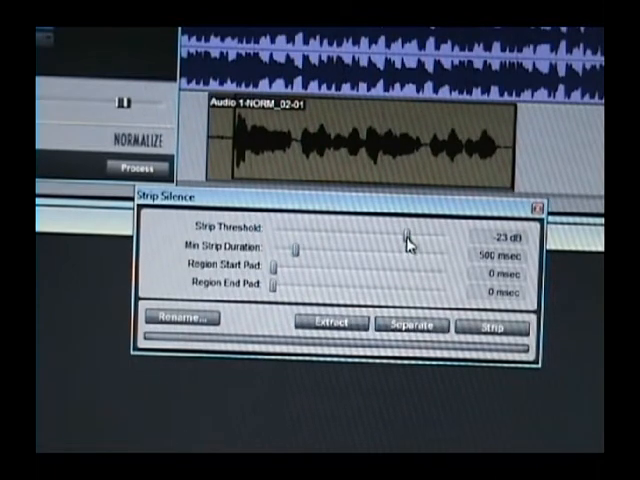
- Tune Strip Silence: threshold raised to -7 dB, minimum strip duration and region start padding adjusted
{"action": "left_click_drag", "start_coordinate": [406, 234], "coordinate": [396, 234]}
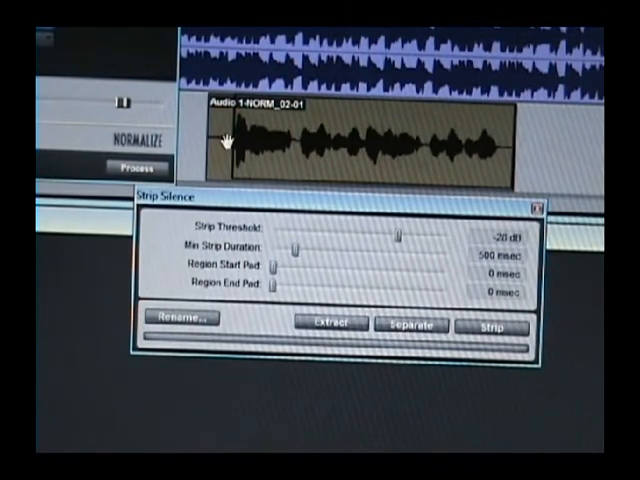
{"action": "mouse_move", "coordinate": [290, 164]}
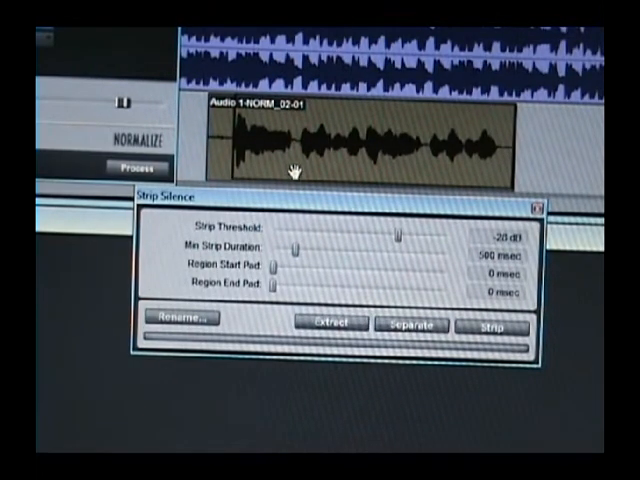
{"action": "mouse_move", "coordinate": [400, 240]}
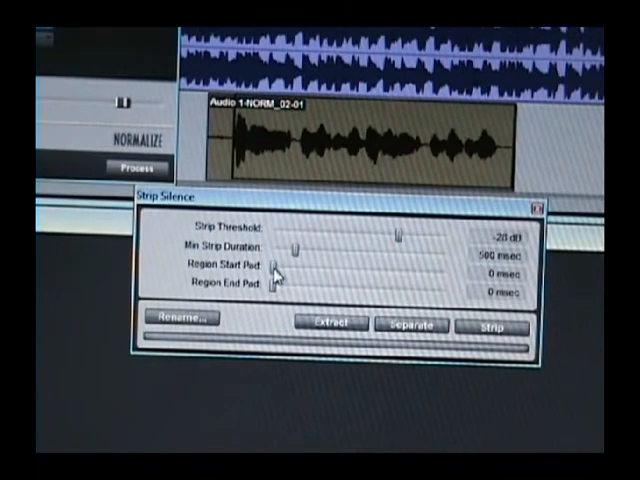
{"action": "left_click_drag", "start_coordinate": [284, 278], "coordinate": [296, 278]}
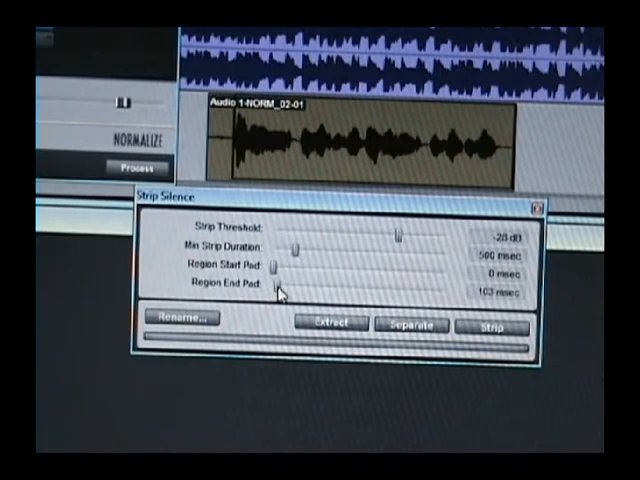
{"action": "left_click_drag", "start_coordinate": [284, 288], "coordinate": [450, 288]}
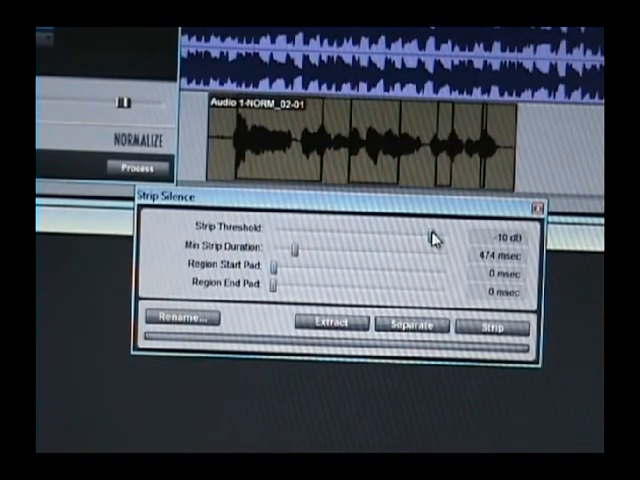
{"action": "left_click_drag", "start_coordinate": [436, 236], "coordinate": [304, 234]}
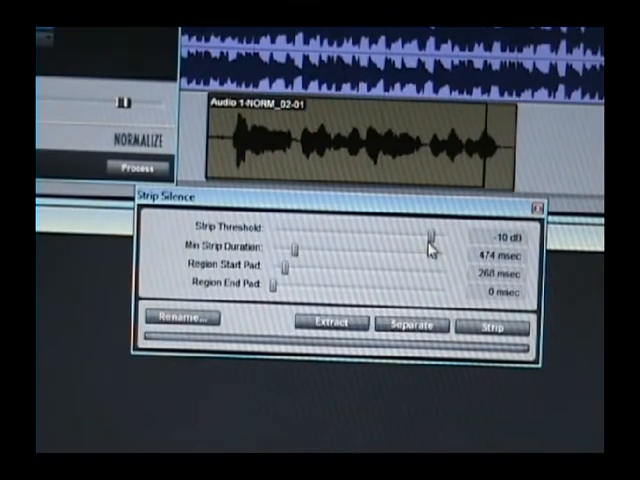
{"action": "left_click_drag", "start_coordinate": [430, 232], "coordinate": [436, 232]}
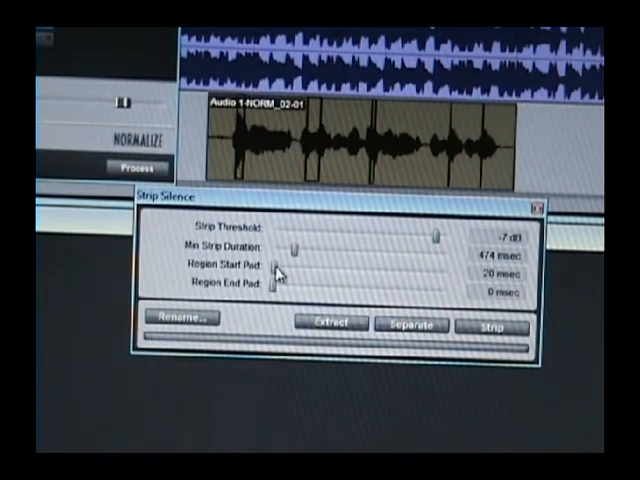
{"action": "left_click_drag", "start_coordinate": [284, 272], "coordinate": [300, 272]}
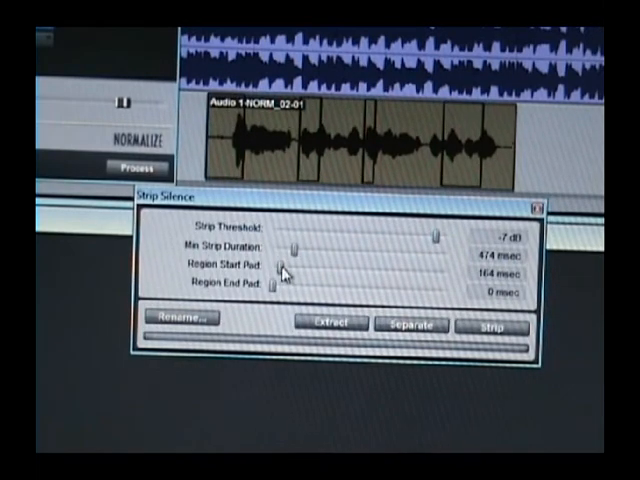
{"action": "left_click_drag", "start_coordinate": [290, 274], "coordinate": [282, 274]}
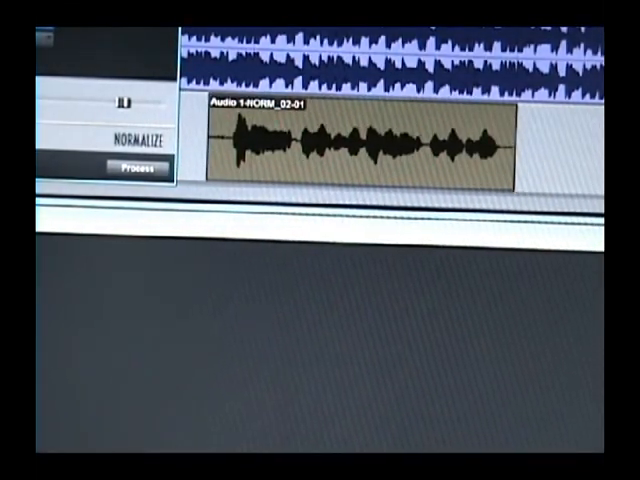
{"action": "left_click", "coordinate": [138, 168]}
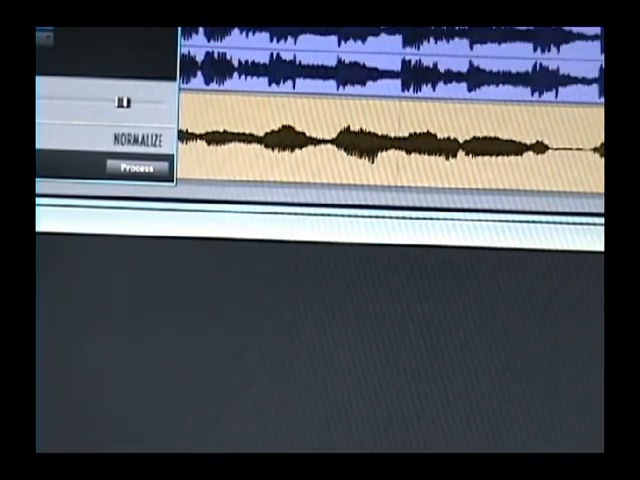
{"action": "left_click", "coordinate": [132, 168]}
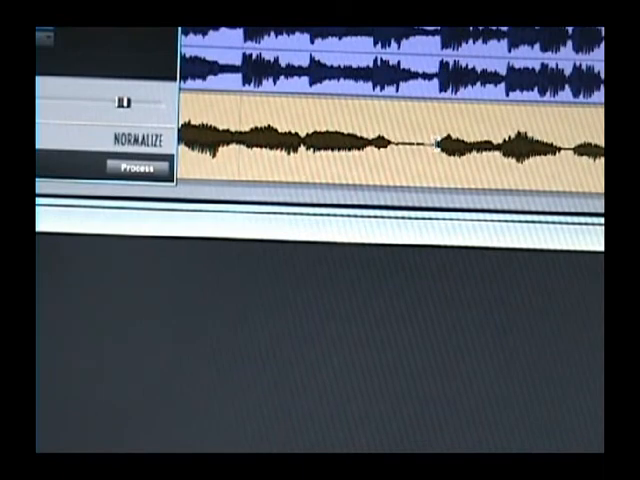